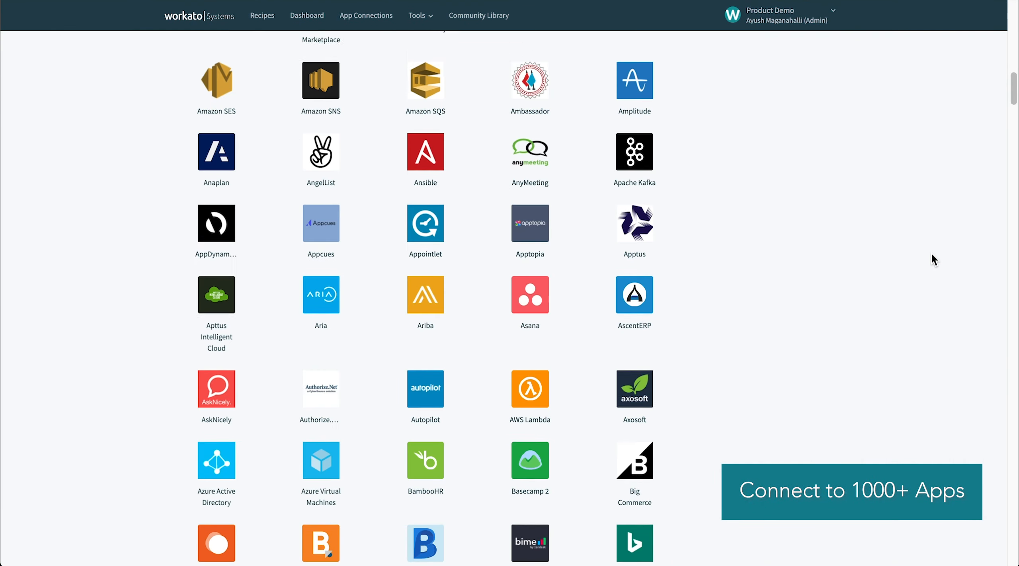
Step: Scroll the Greenhouse-filtered HR templates and reach the Greenhouse Integration page
scroll(down, 3)
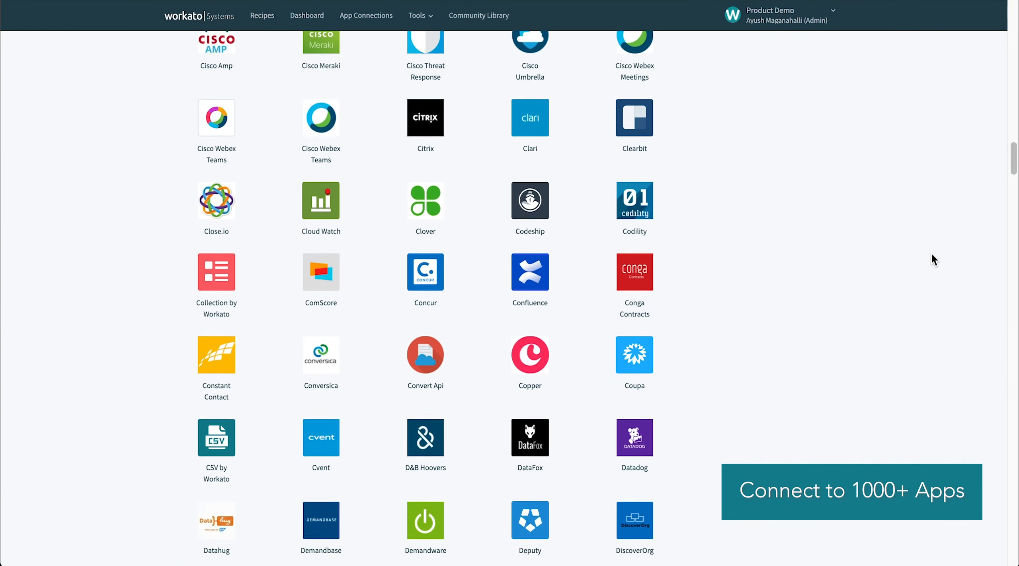
scroll(down, 3)
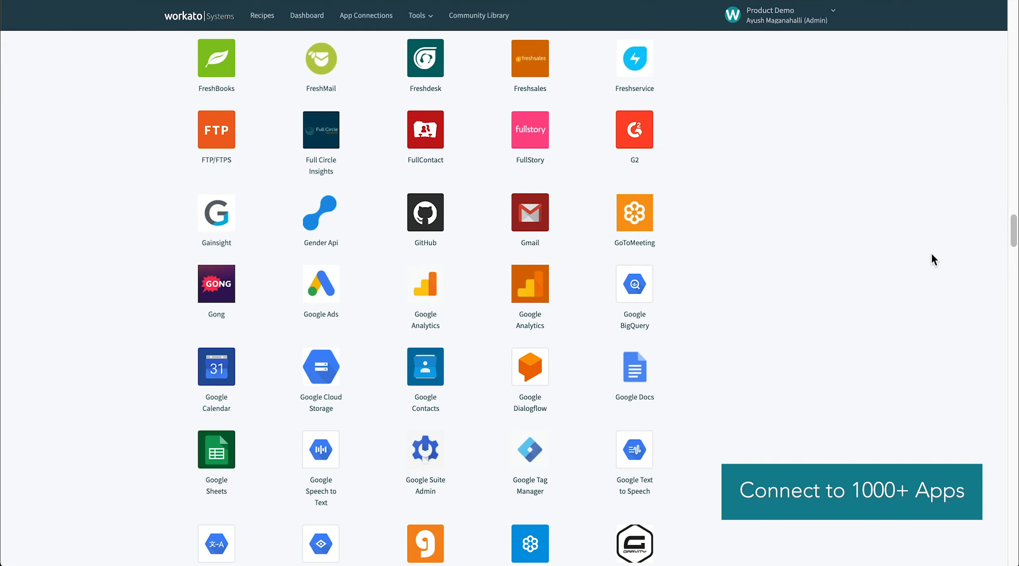
scroll(down, 3)
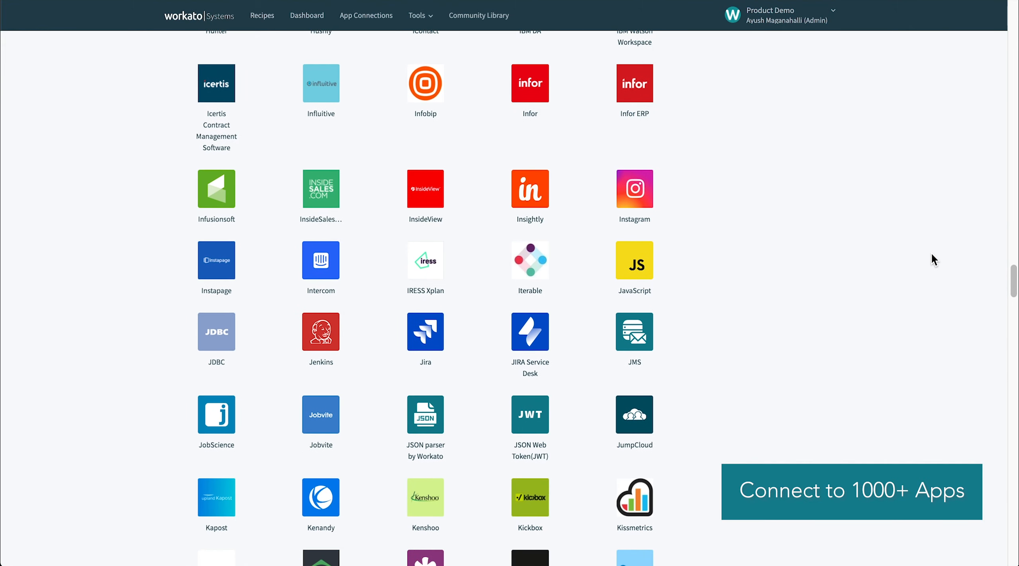
scroll(down, 3)
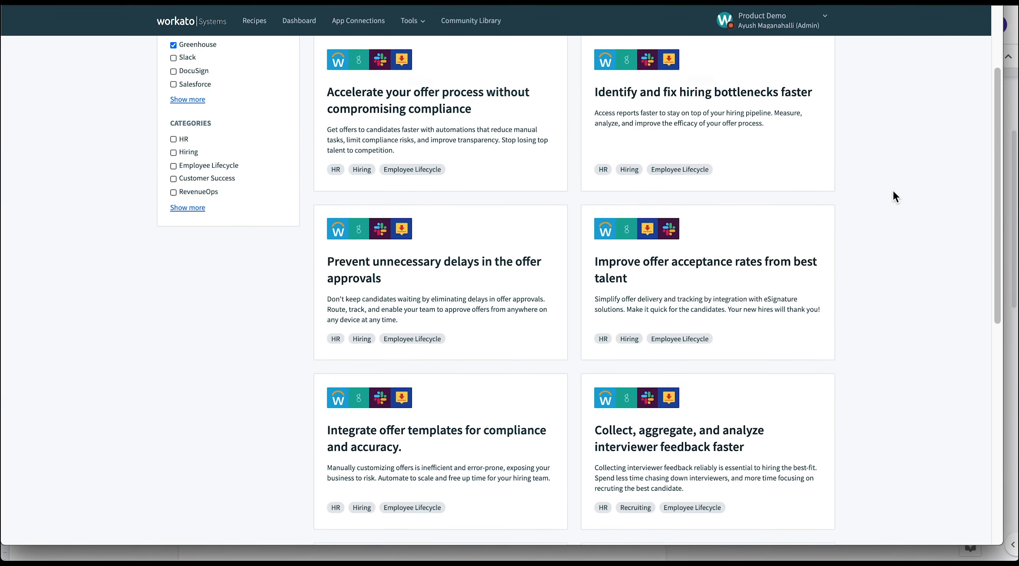
scroll(down, 3)
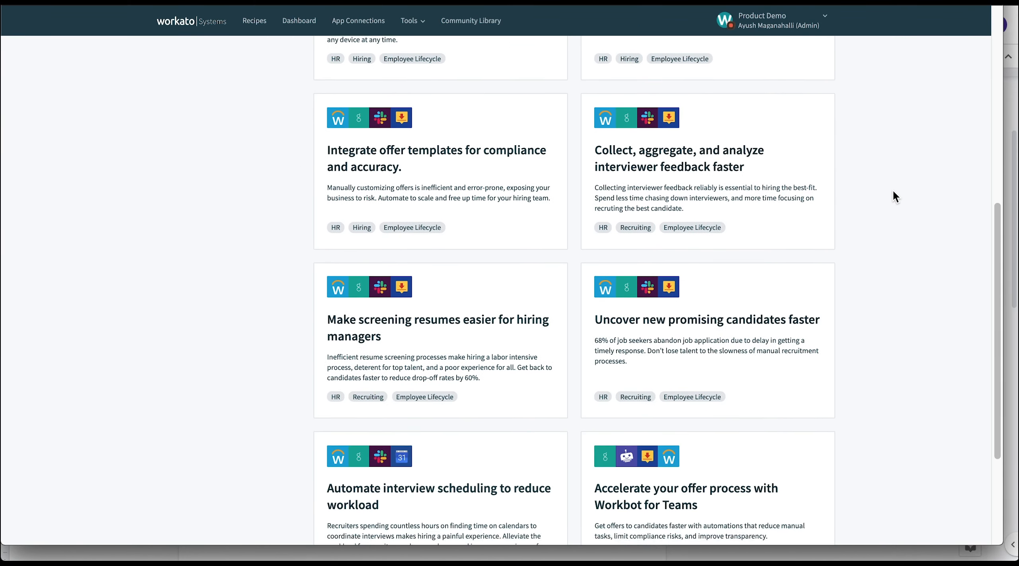
scroll(down, 3)
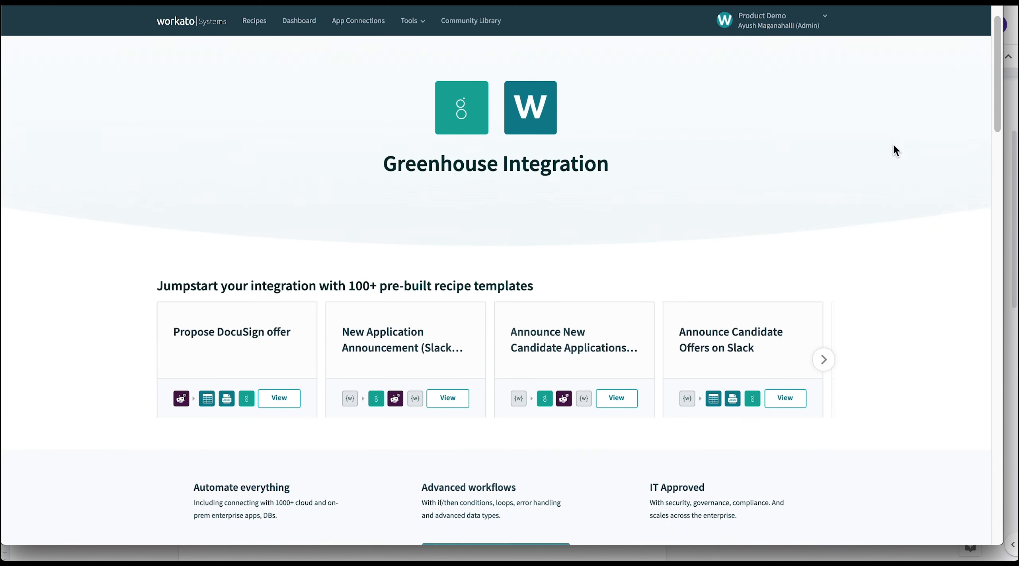
scroll(down, 3)
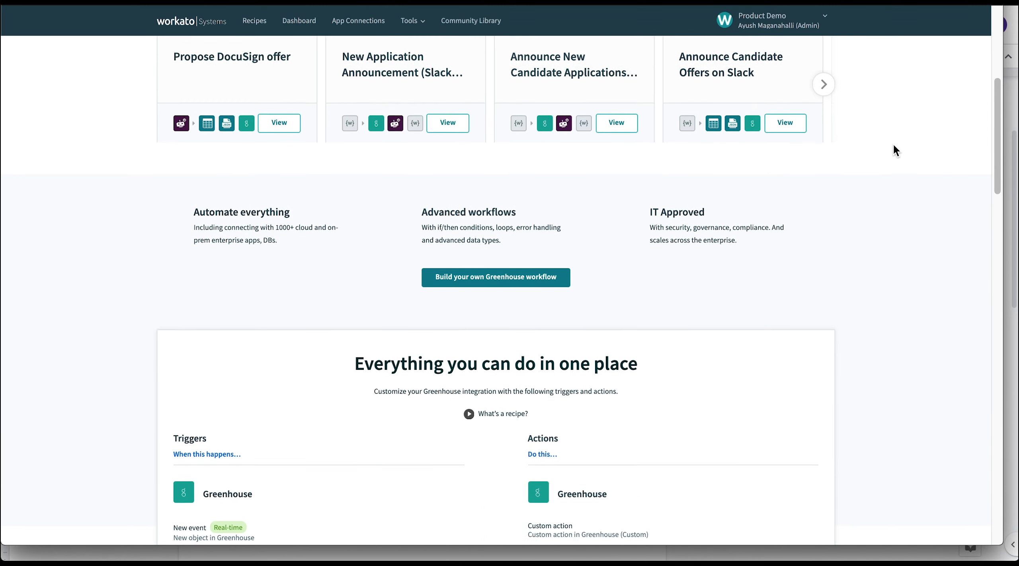
scroll(down, 3)
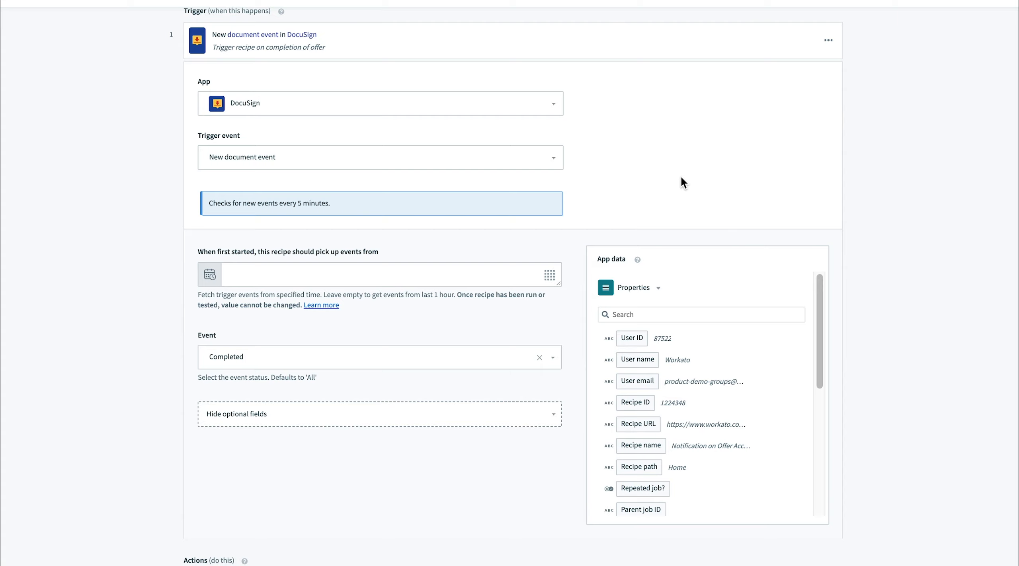
mouse_move(678, 111)
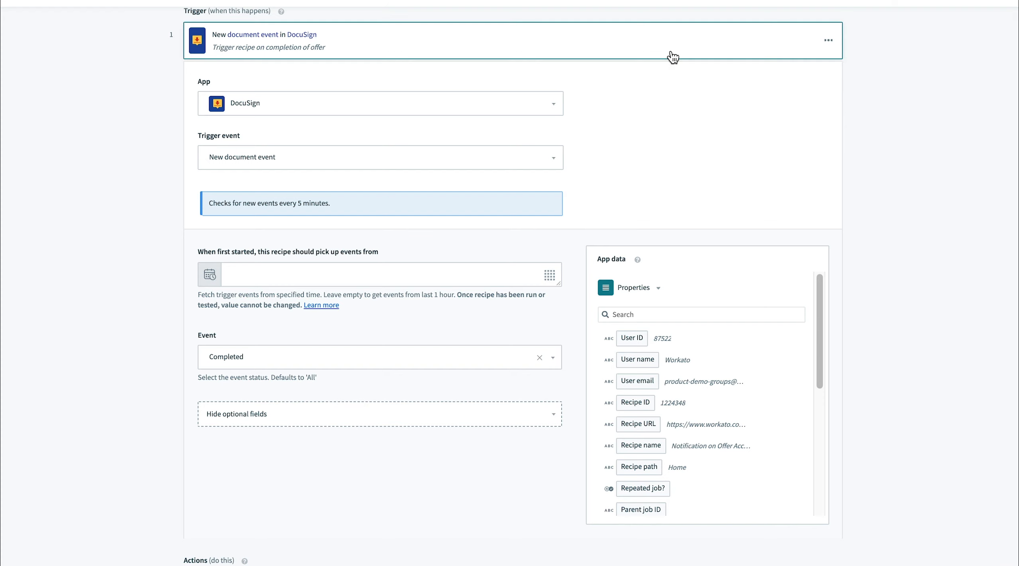
Step: Scroll past the collapsed DocuSign trigger down to the recipe's Actions list
scroll(down, 3)
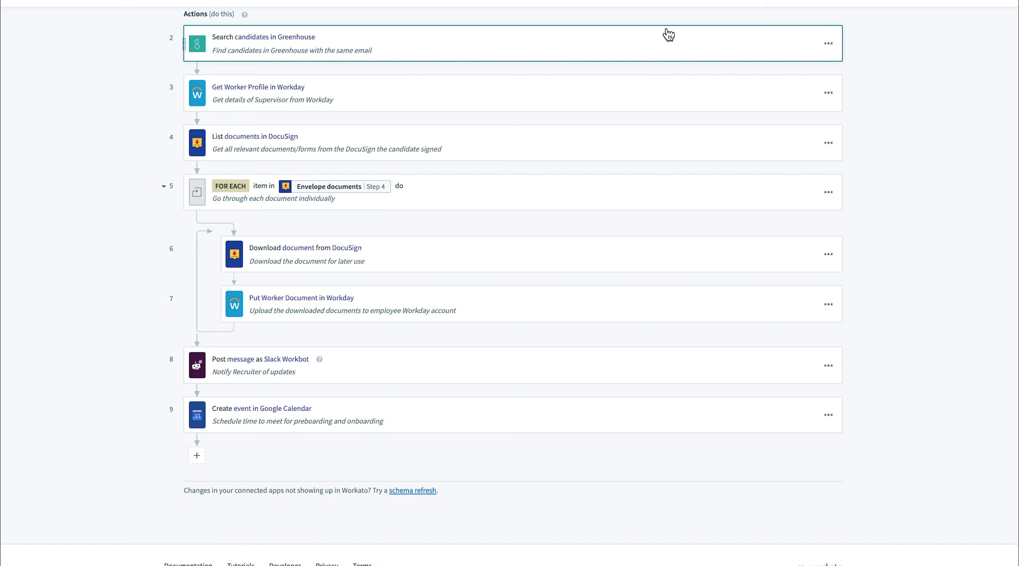
Step: Expand Workday Get Worker Profile and review its Operation and Worker reference fields
click(258, 92)
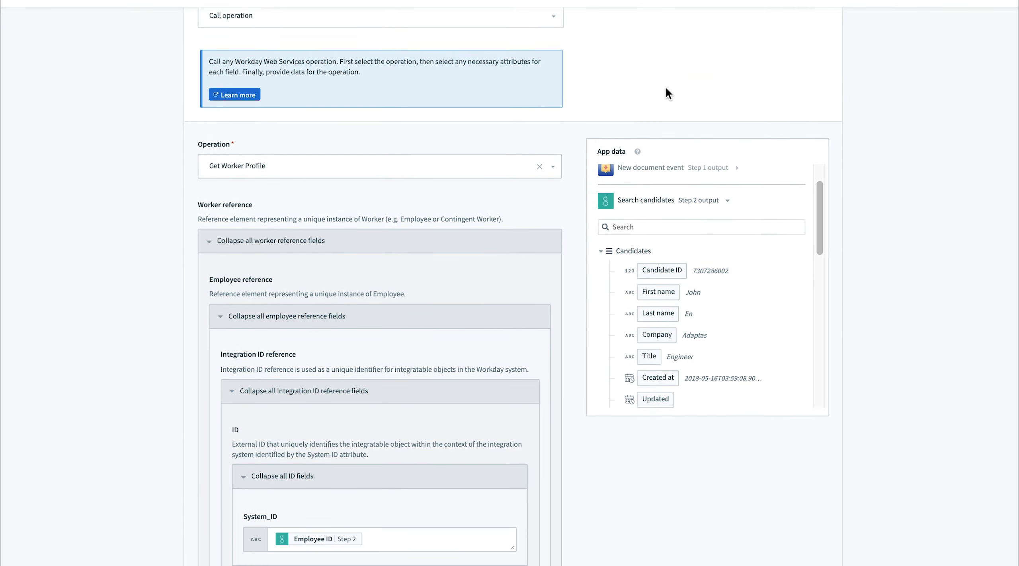
scroll(down, 3)
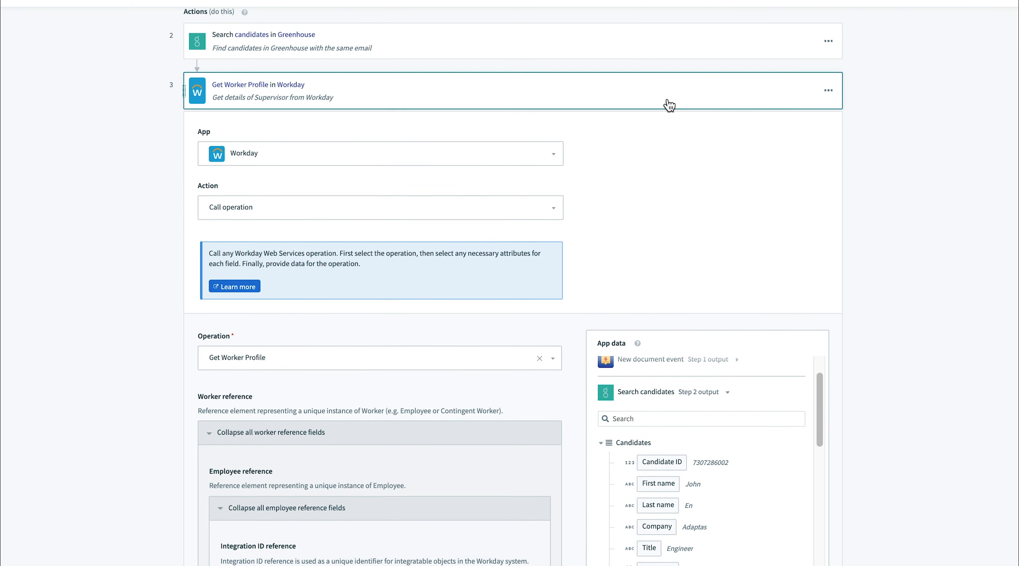
scroll(down, 3)
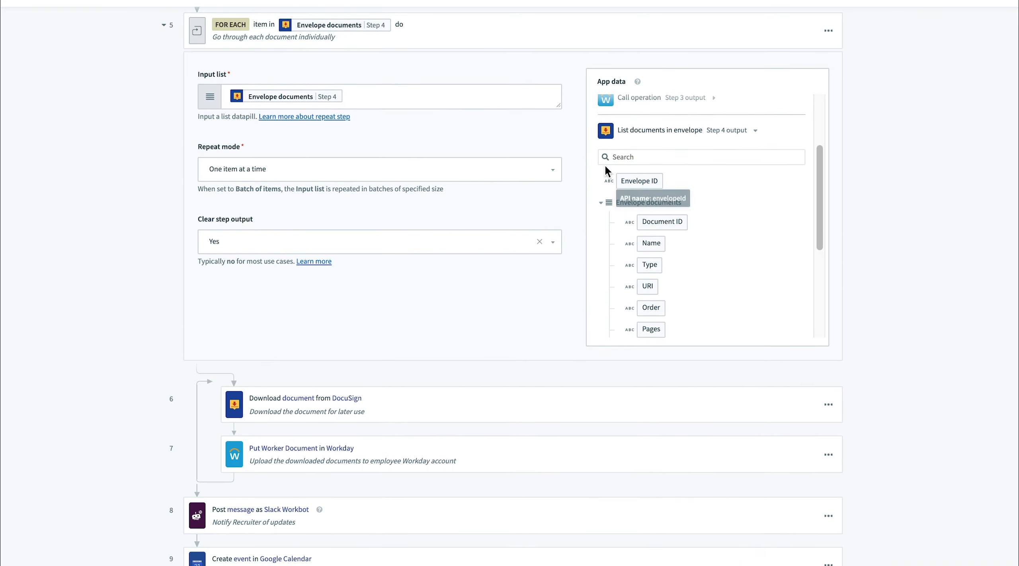
mouse_move(580, 164)
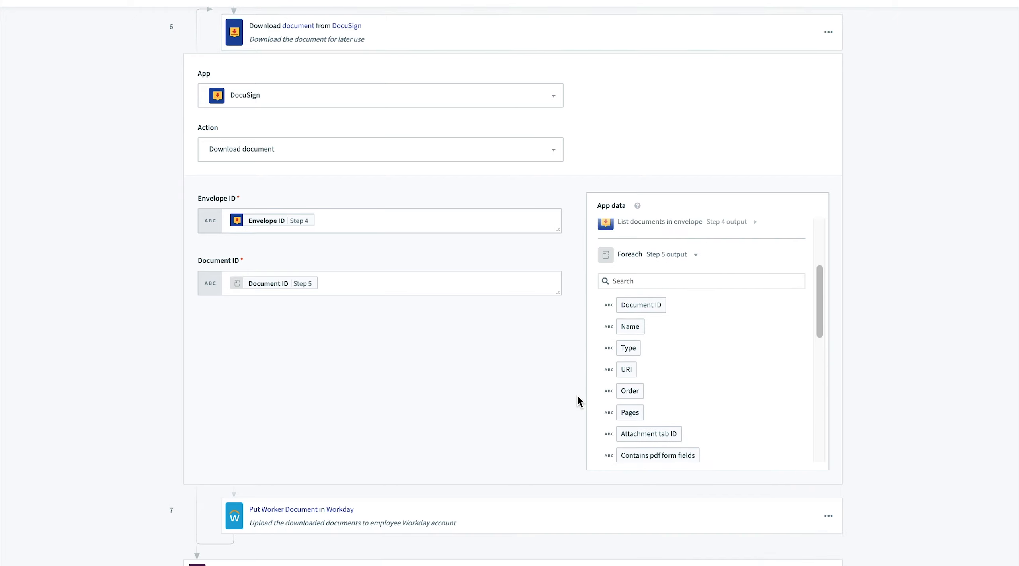
Step: Review the loop's download and upload fields, then collapse the document steps
scroll(down, 3)
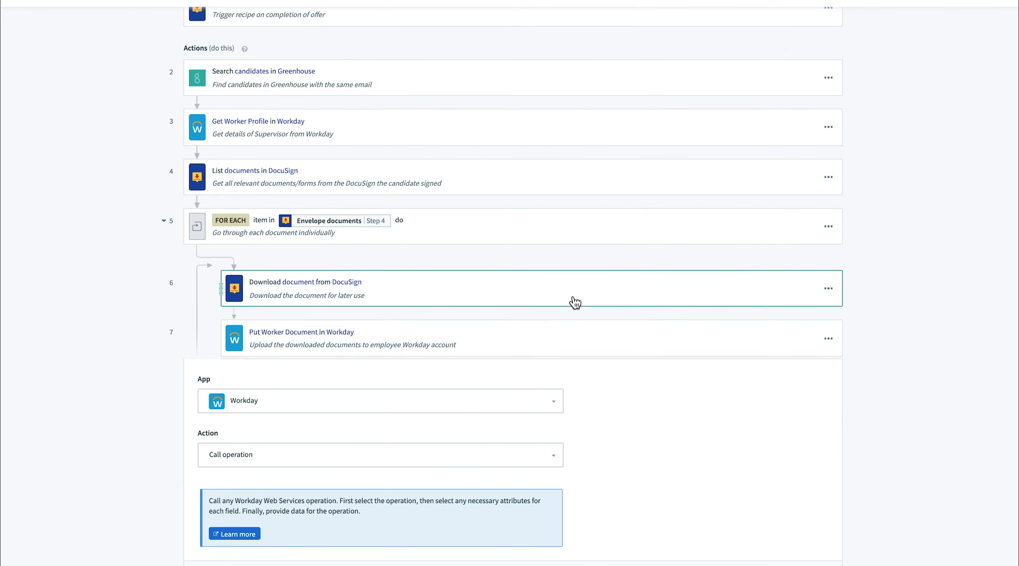
click(301, 332)
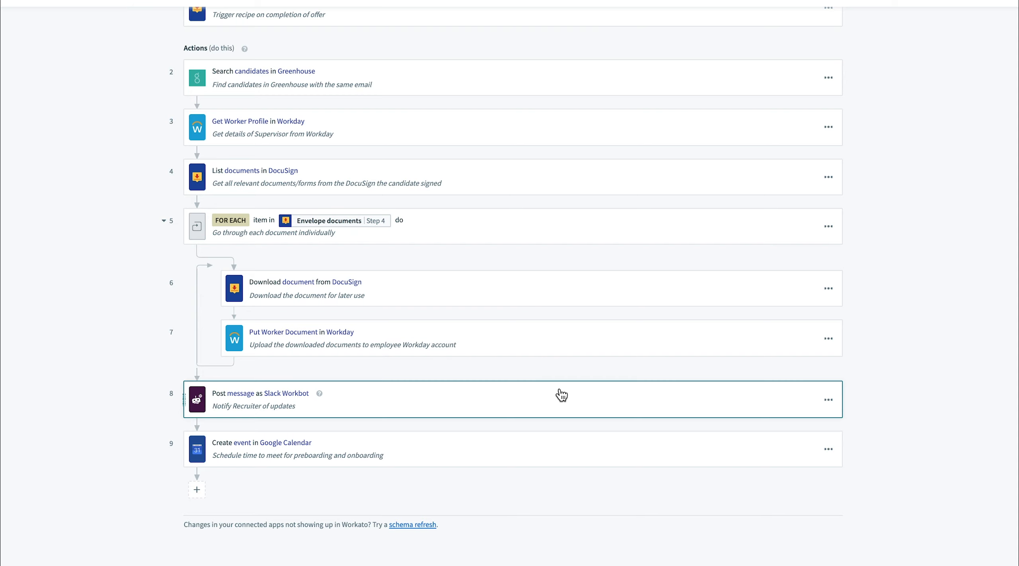
Step: Expand step 8, Post message as Slack Workbot
click(561, 398)
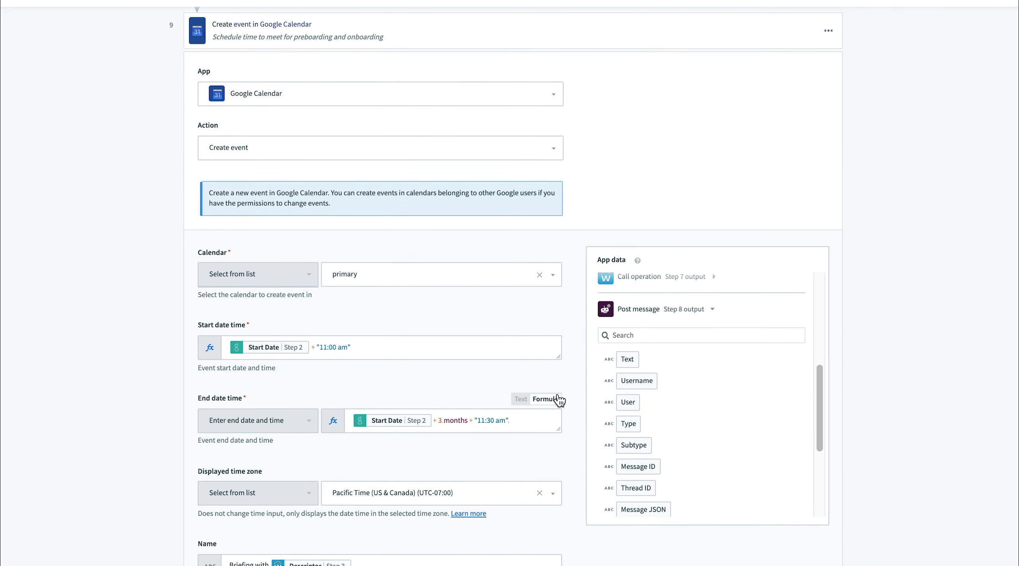
mouse_move(572, 381)
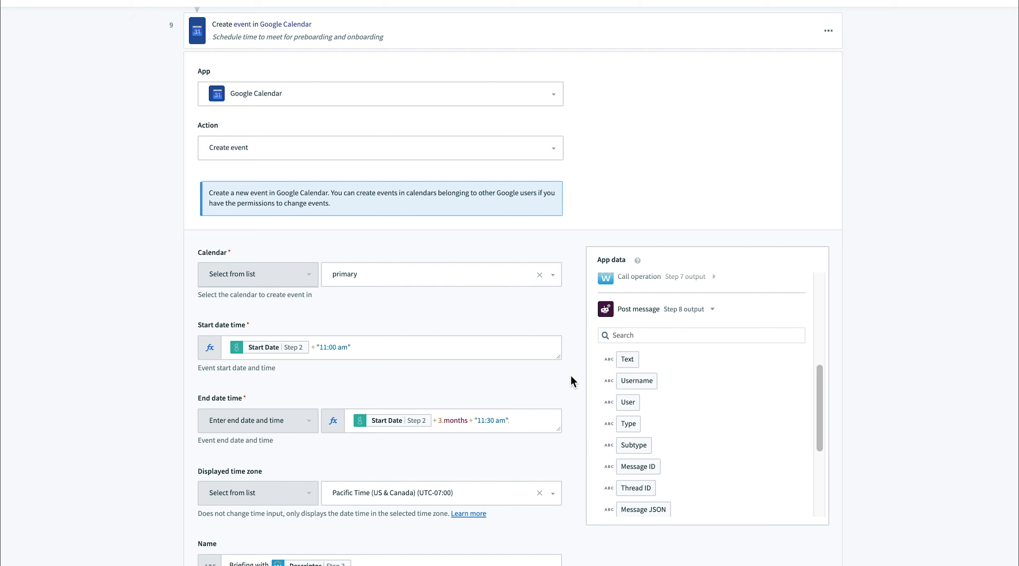
Step: Scroll the Google Calendar event's calendar, dates, name, attendee emails and send-updates fields
scroll(down, 3)
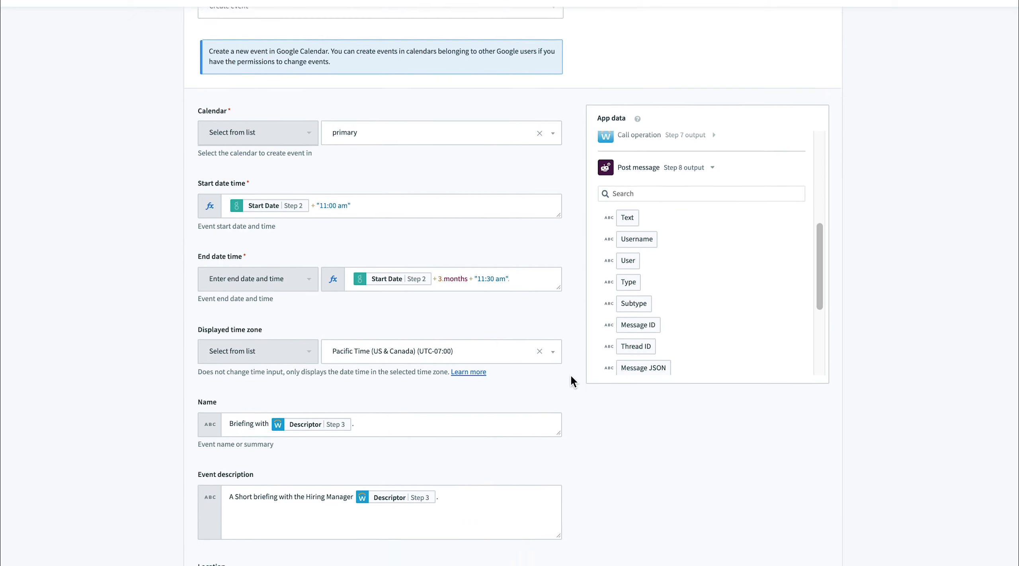
scroll(down, 3)
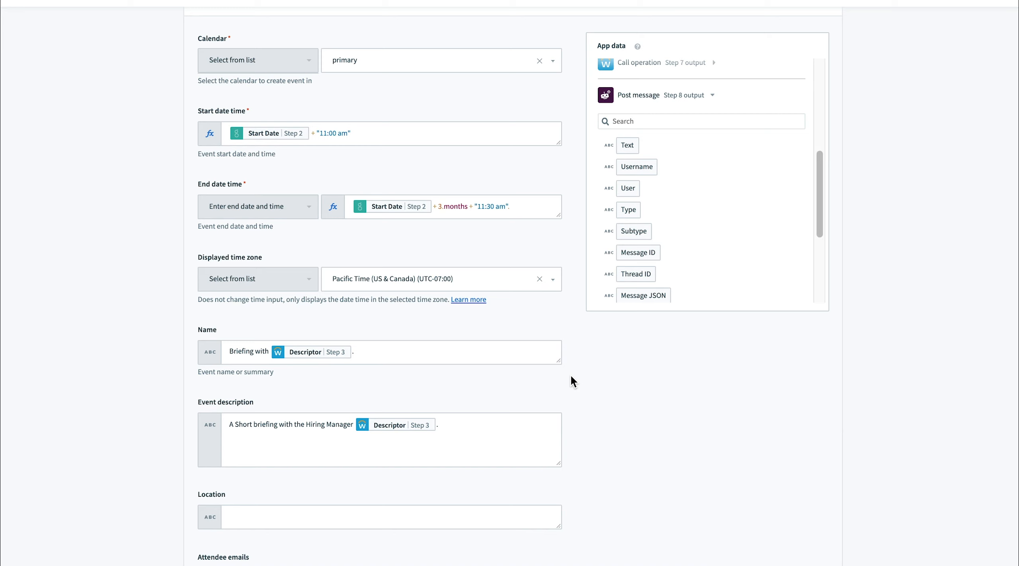
scroll(down, 3)
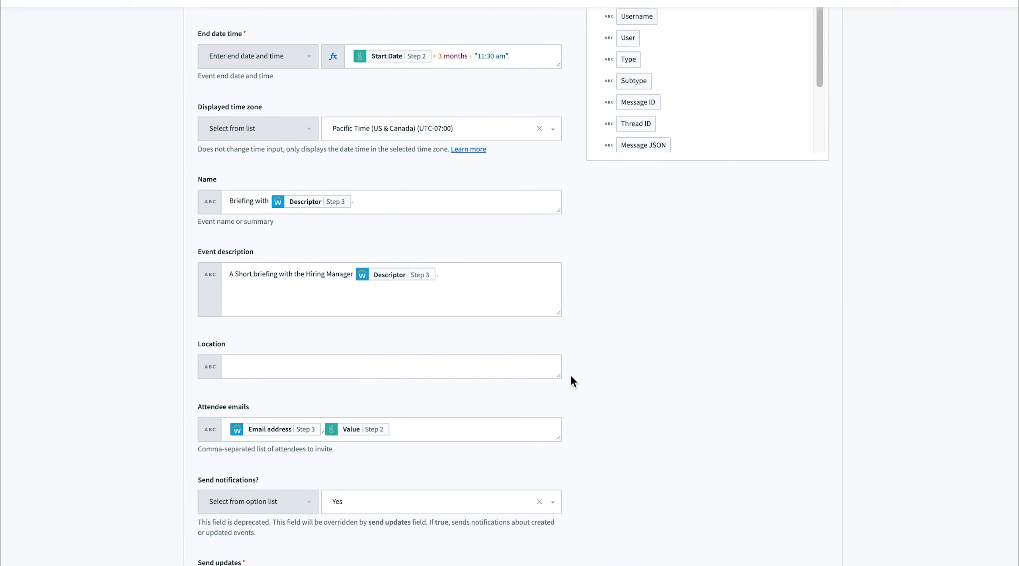
scroll(down, 3)
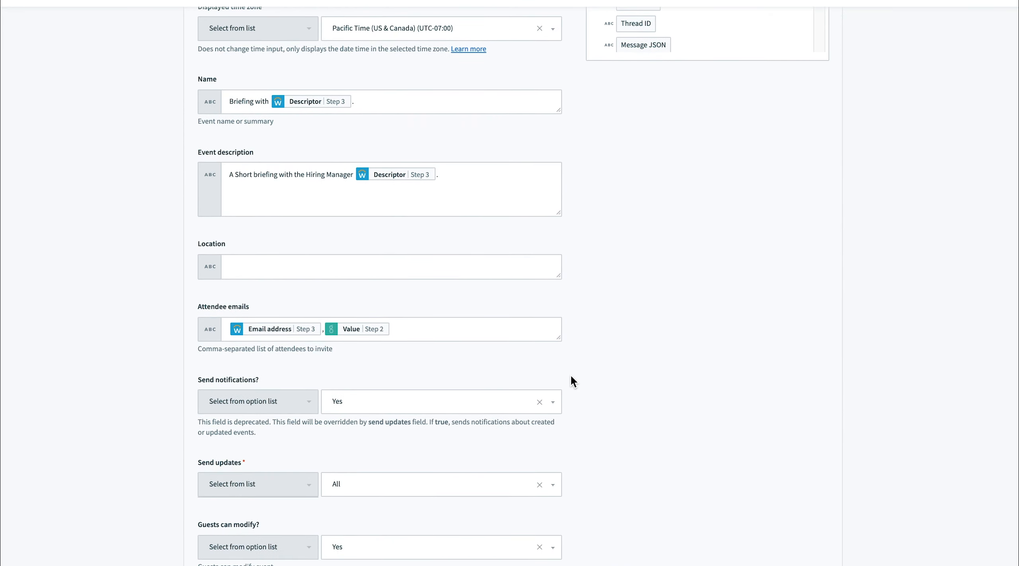